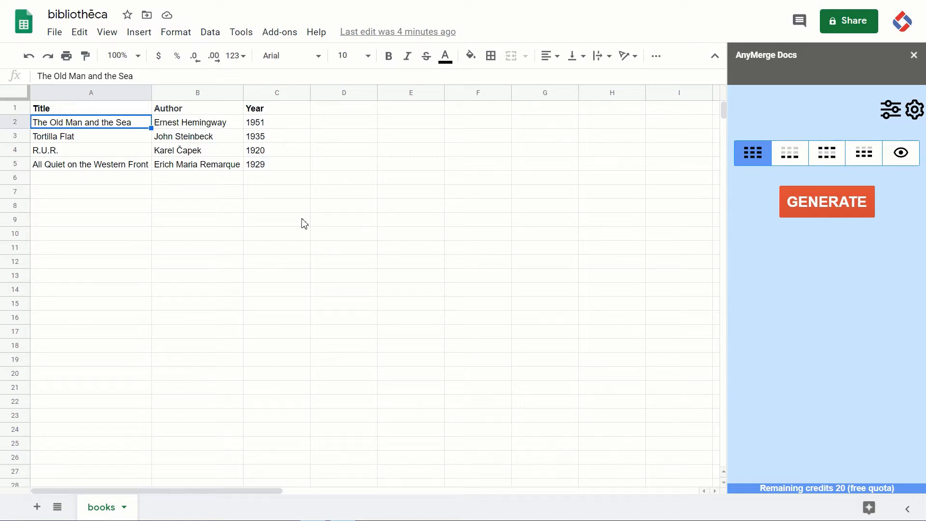
pyautogui.moveTo(522, 159)
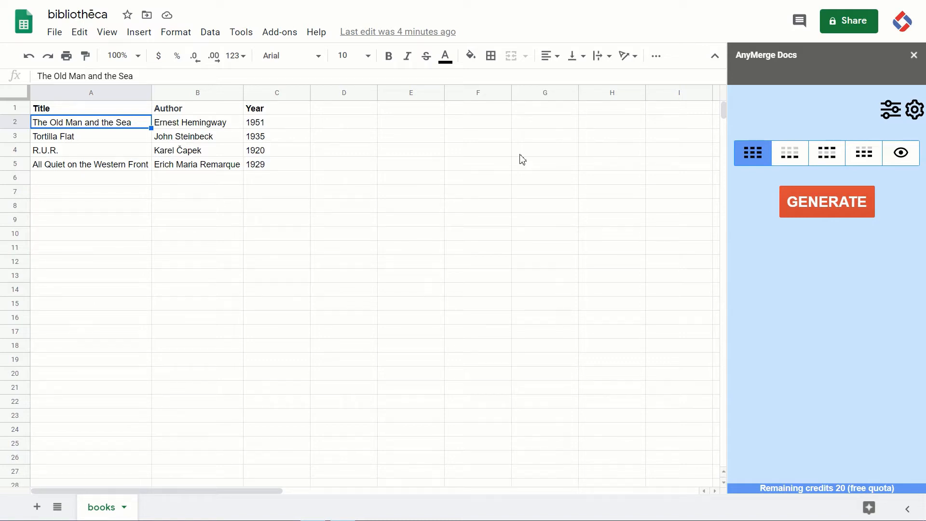
pyautogui.moveTo(123, 330)
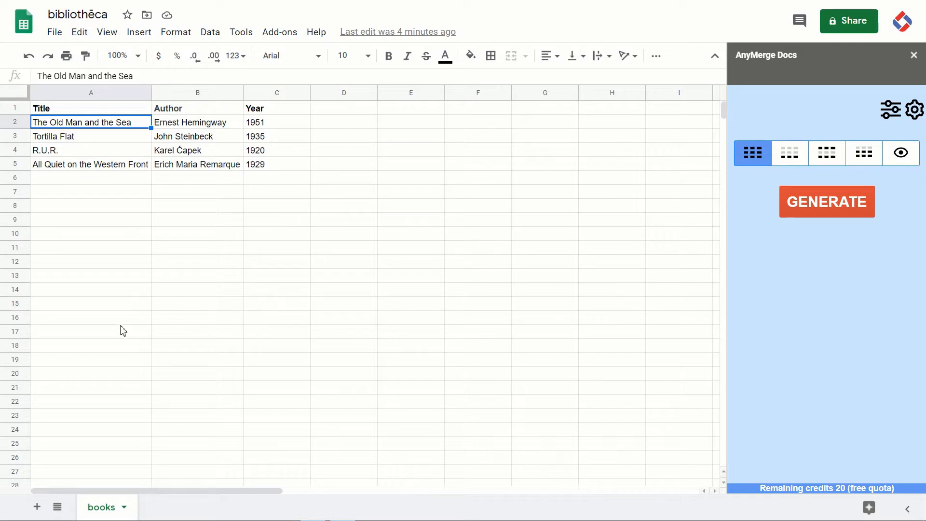
pyautogui.moveTo(876, 83)
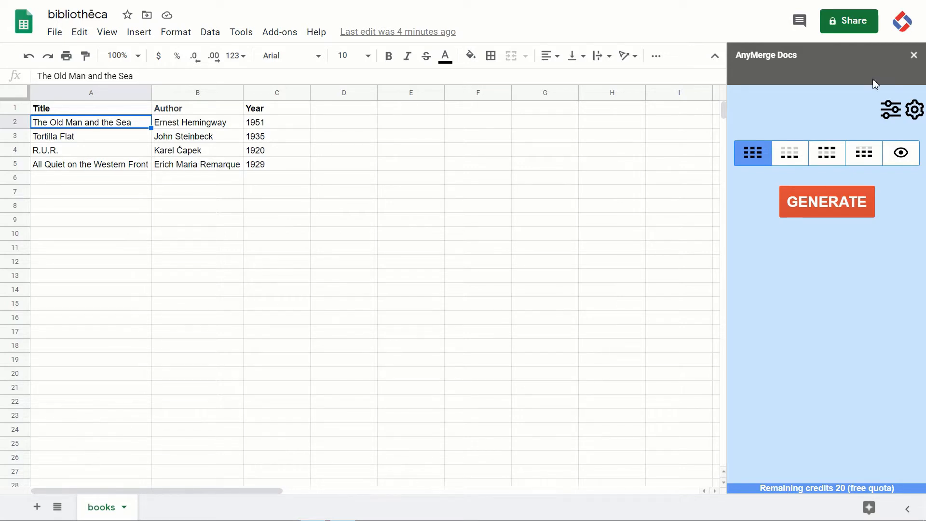
# - Start choosing a new output folder from the books sheet's AnyMerge configuration
pyautogui.click(915, 110)
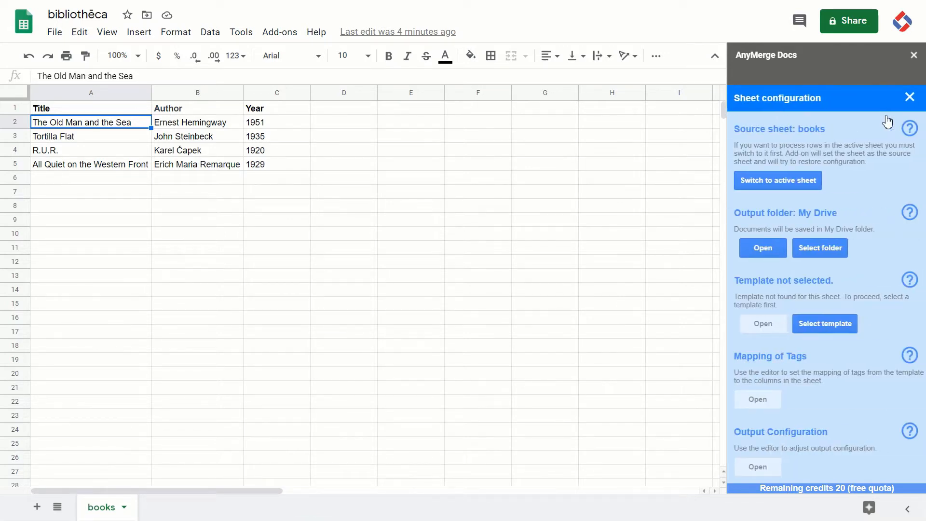
pyautogui.moveTo(862, 184)
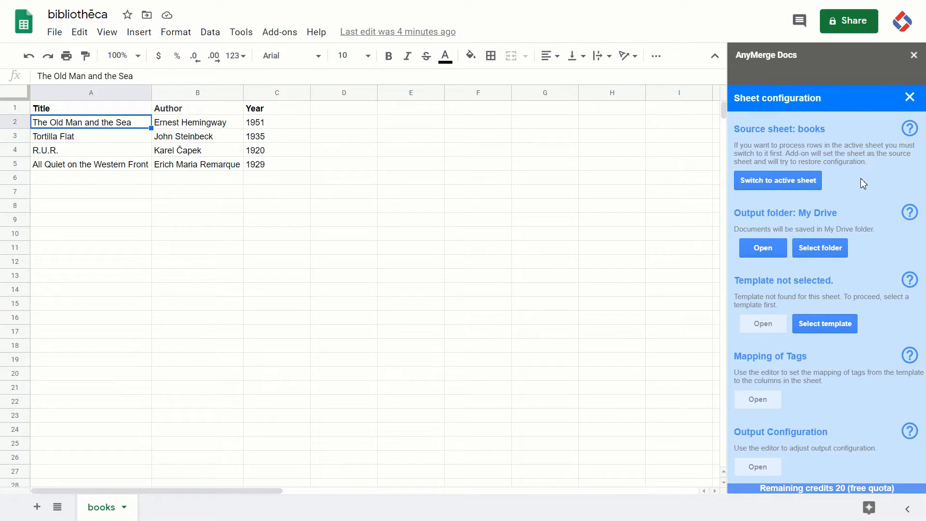
pyautogui.moveTo(820, 248)
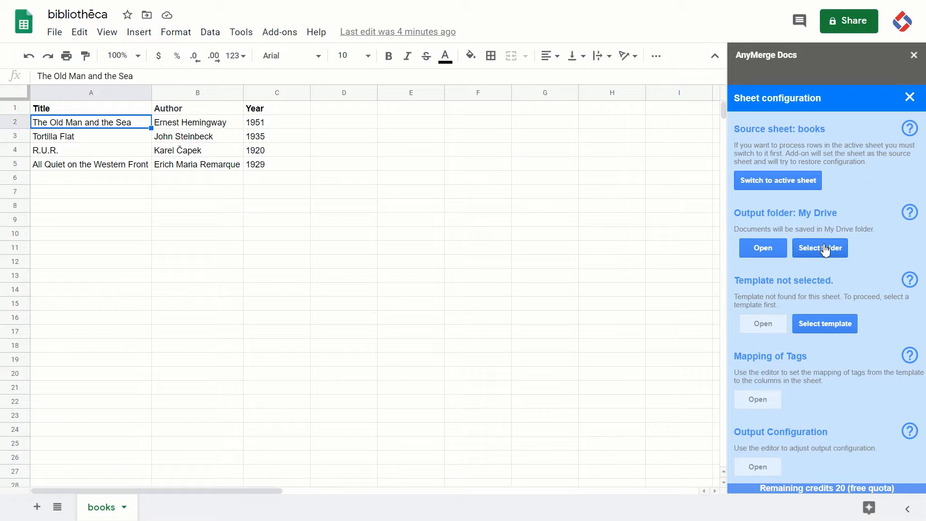
pyautogui.click(820, 248)
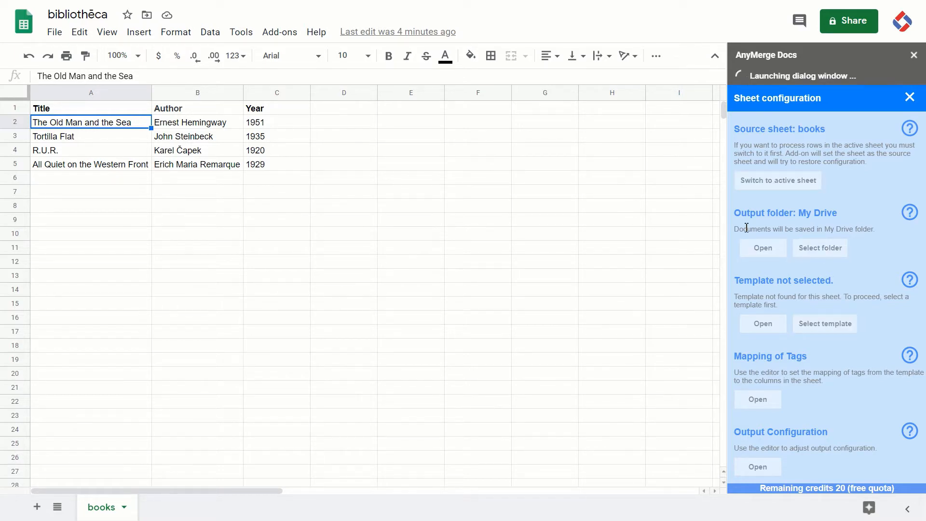
# - Select the Books folder as the AnyMerge Docs output folder, replacing My Drive
pyautogui.click(819, 248)
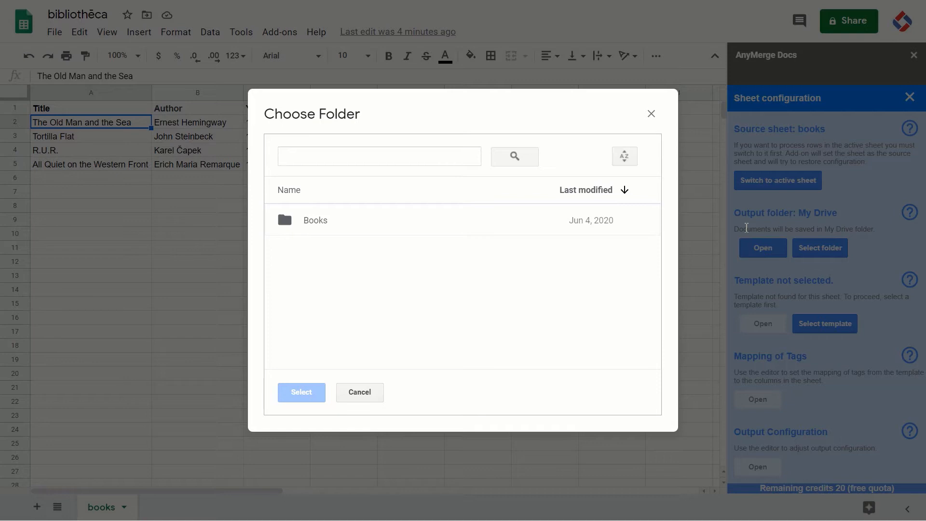
pyautogui.click(316, 220)
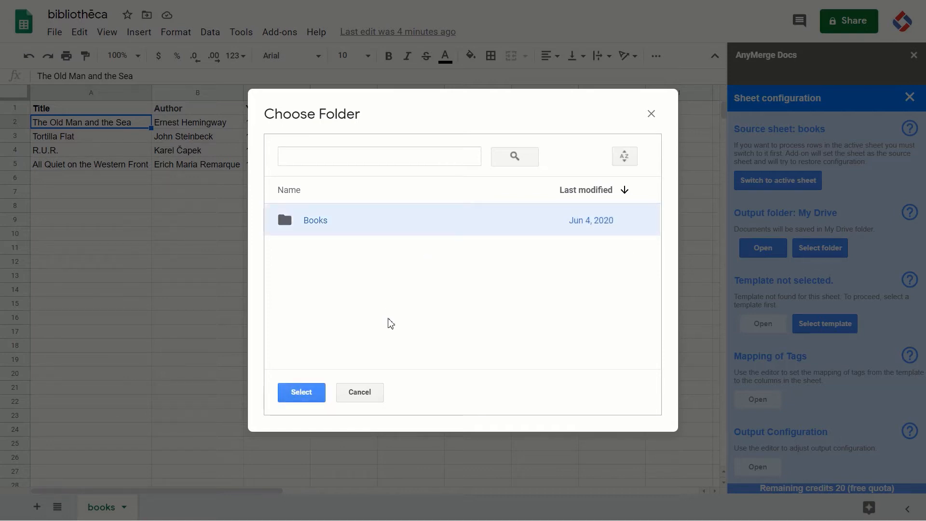
pyautogui.moveTo(396, 320)
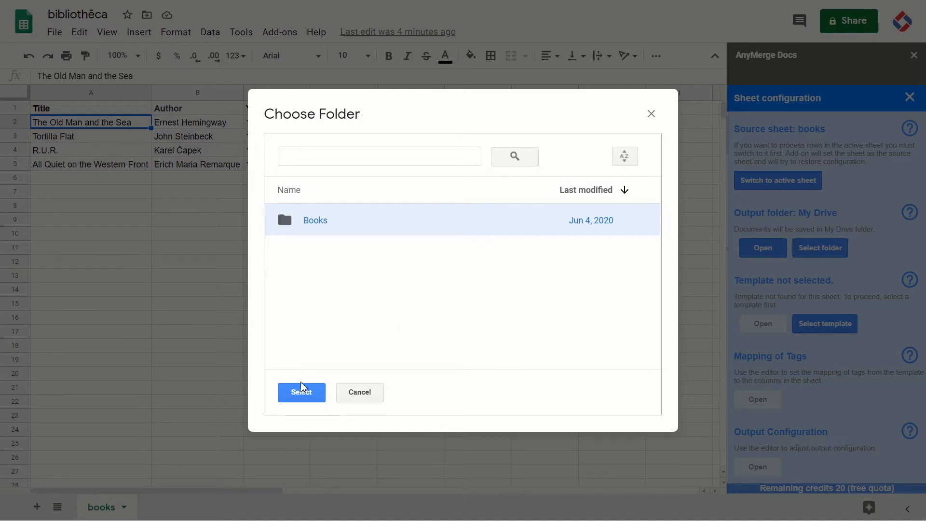
pyautogui.click(300, 392)
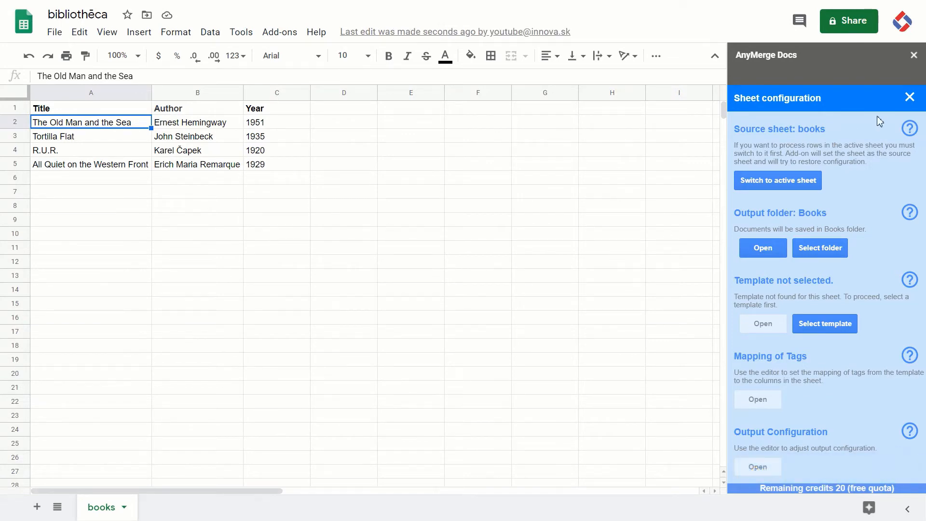
# - Dismiss the sheet configuration and the AnyMerge Docs sidebar, returning to the add-on list
pyautogui.click(909, 97)
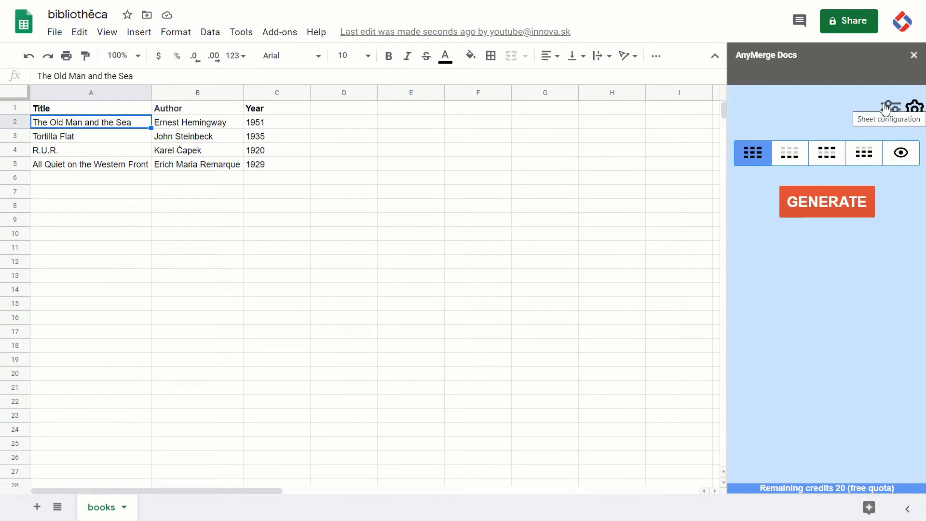
pyautogui.moveTo(168, 345)
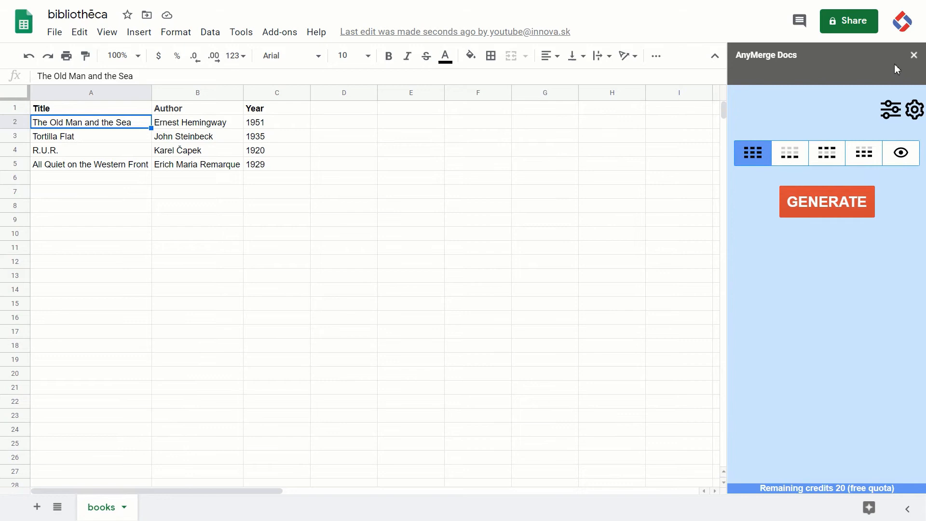
pyautogui.click(280, 32)
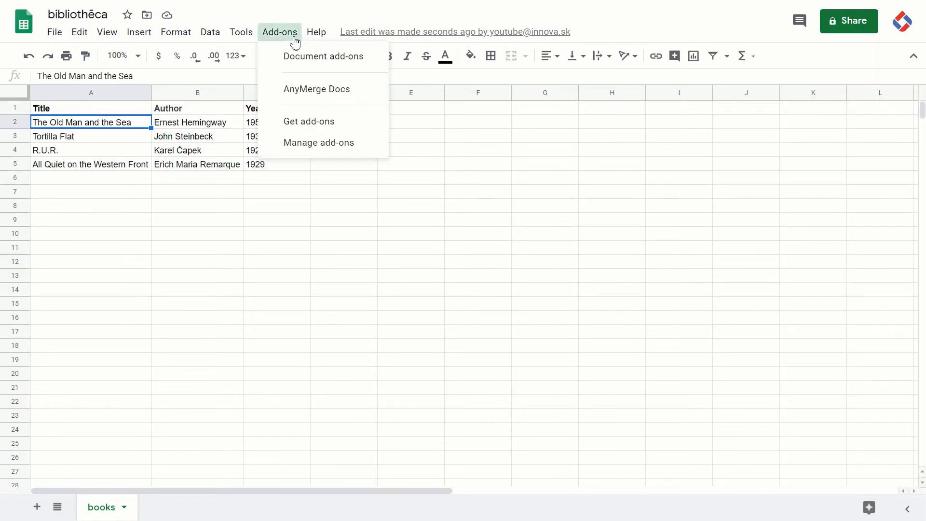
# - Relaunch AnyMerge Docs and confirm its sheet configuration still shows Books as output folder
pyautogui.click(416, 98)
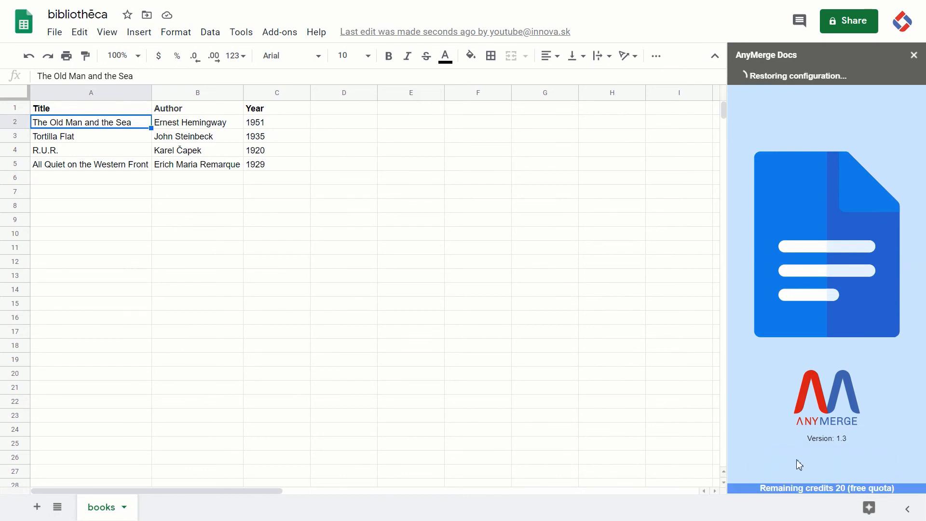
pyautogui.moveTo(772, 120)
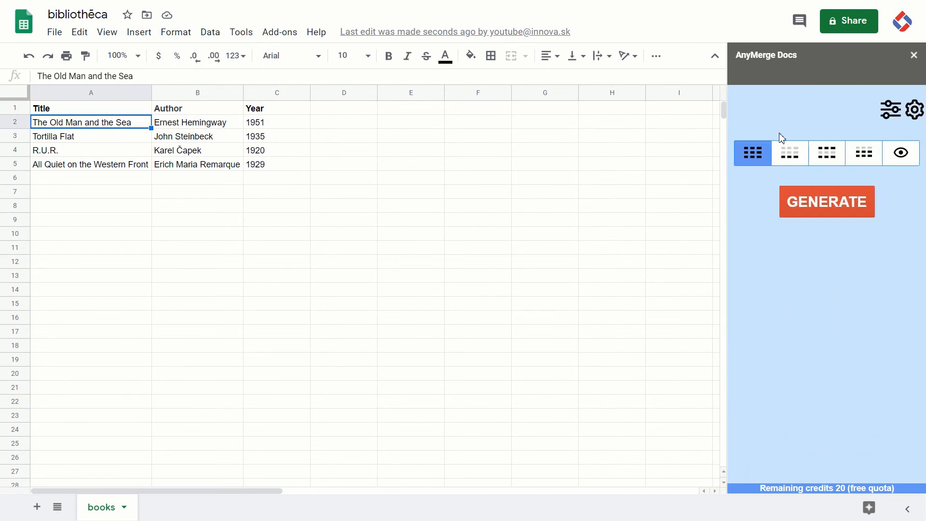
pyautogui.click(915, 109)
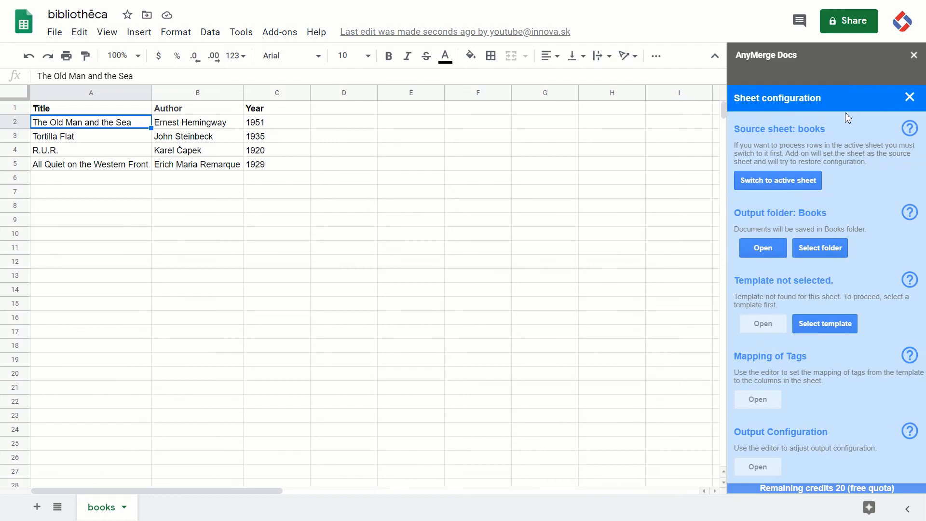
pyautogui.moveTo(803, 213)
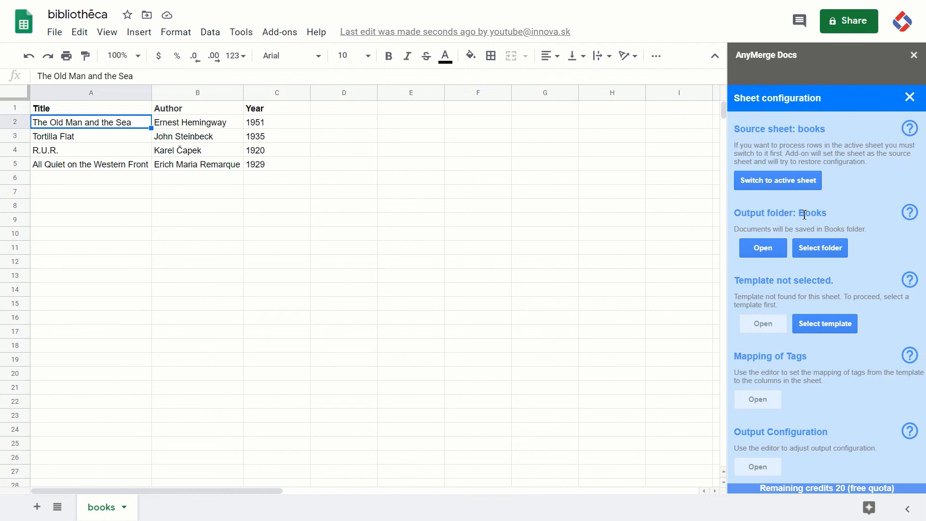